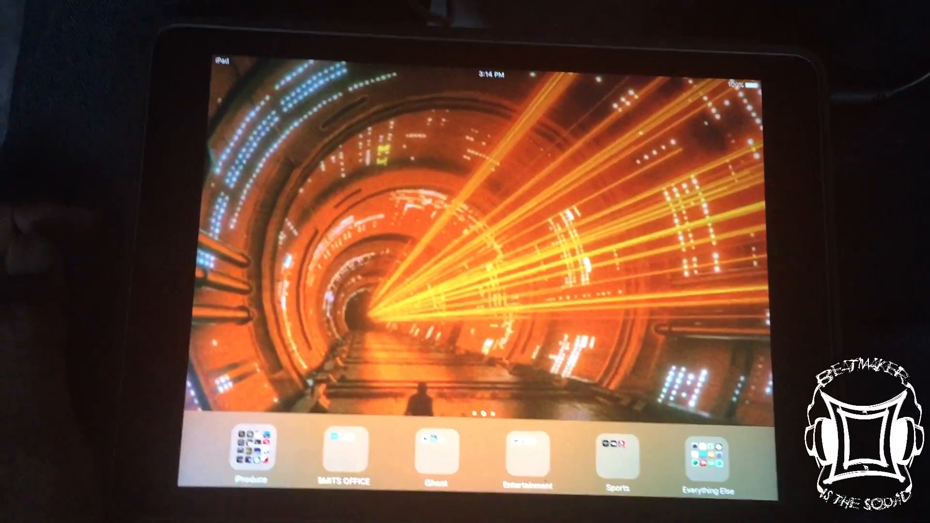
Launch BeatMaker 3 from the iOS home screen to reach a new empty session
click(250, 448)
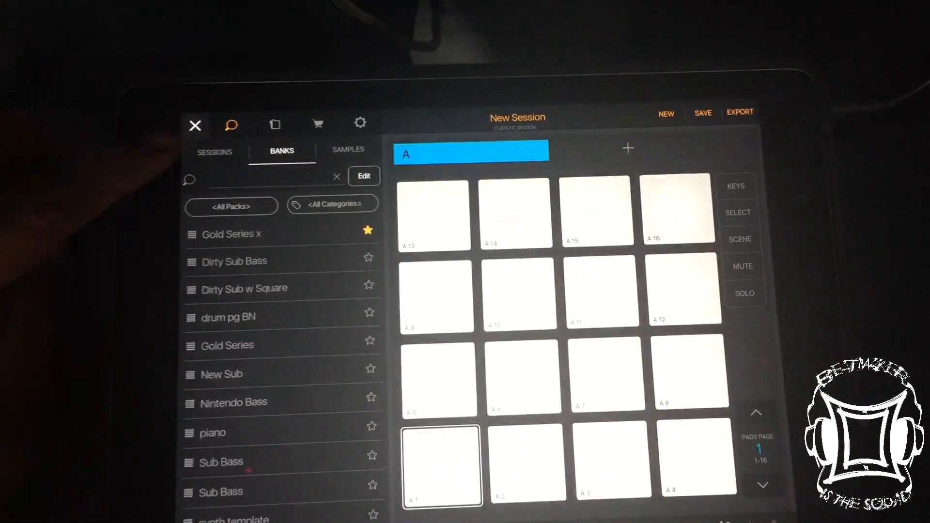
Show pad 1's plugin app list, then return home to the iProduce folder
click(195, 125)
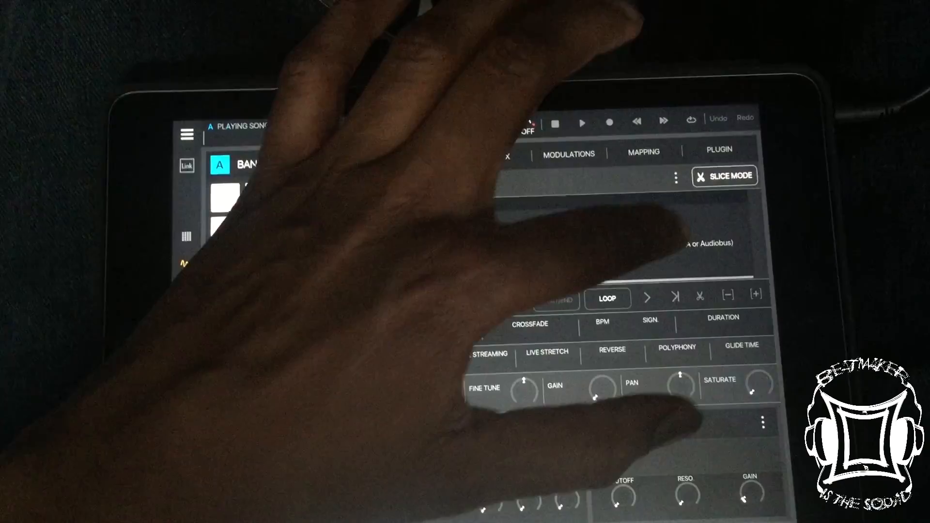
click(719, 135)
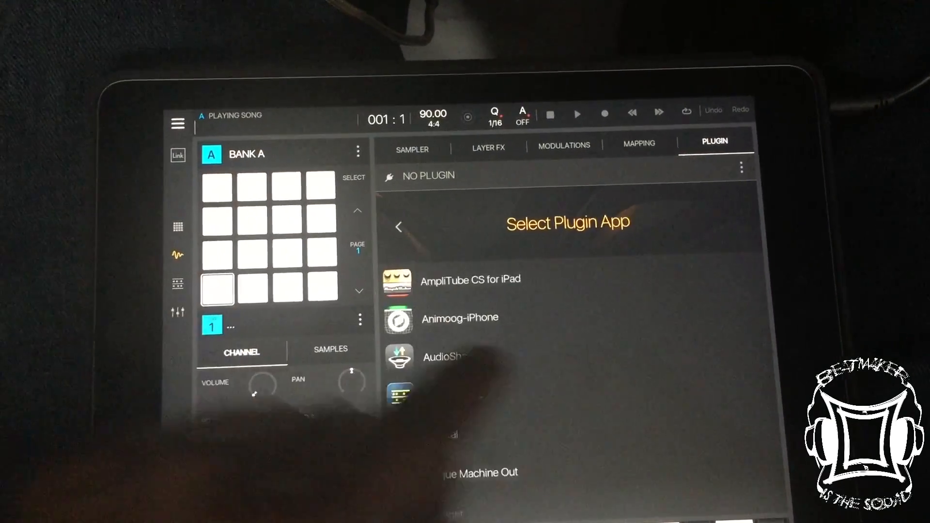
click(459, 318)
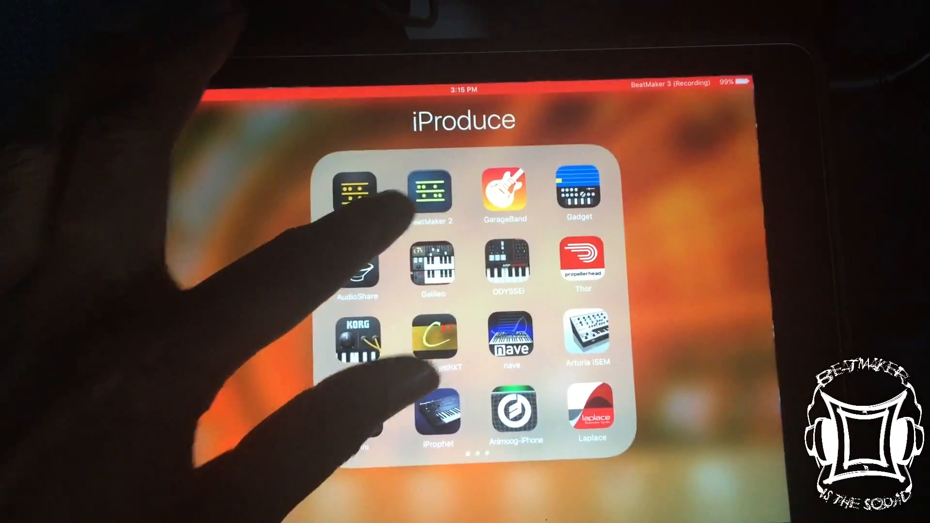
Launch BeatMaker 2 from the iProduce folder so it loads on pad 1
click(429, 190)
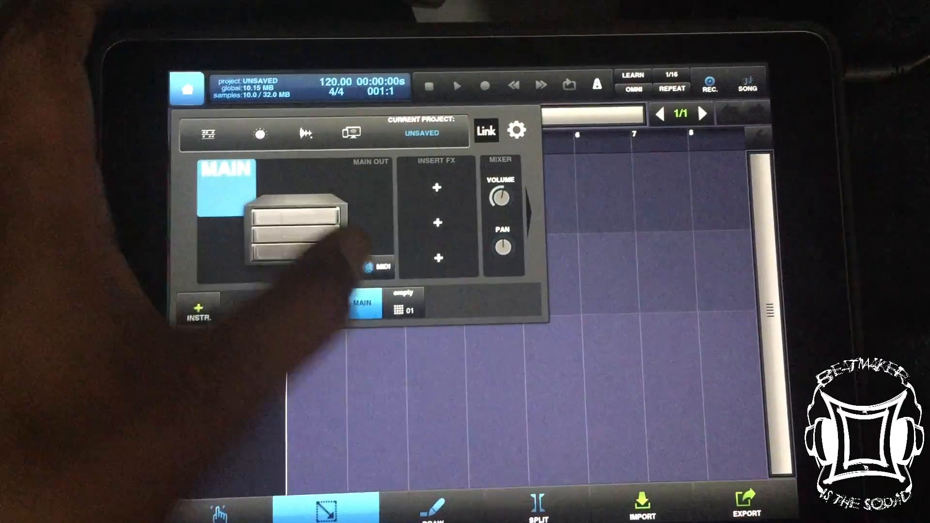
click(405, 306)
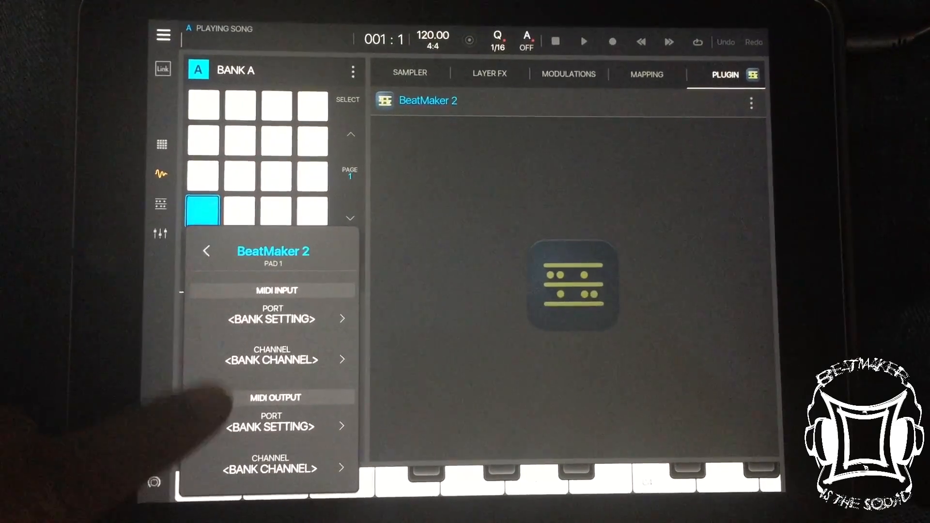
Set pad 1's MIDI port to BeatMaker 2
click(271, 319)
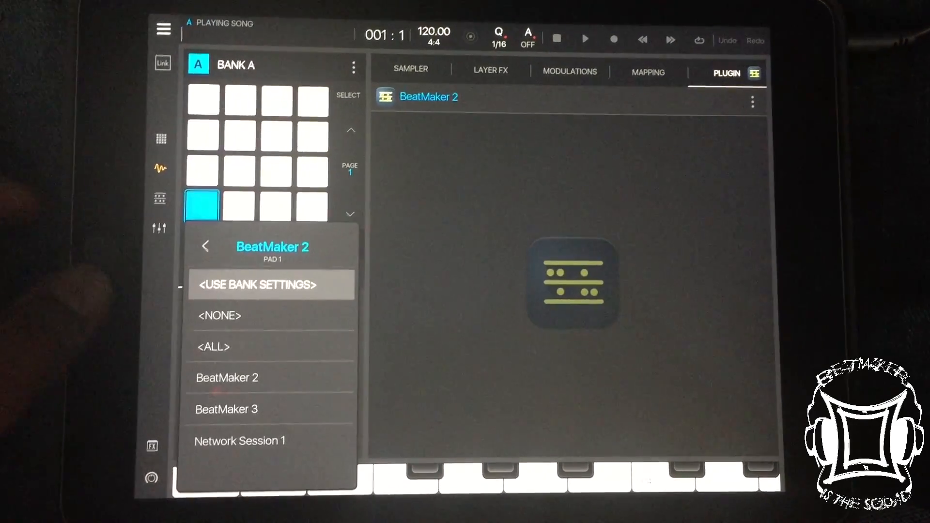
click(227, 373)
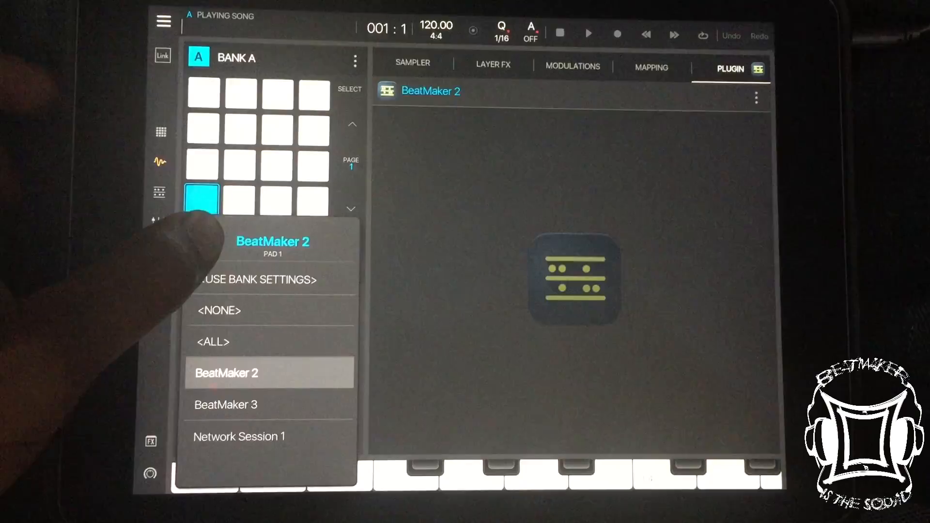
click(226, 373)
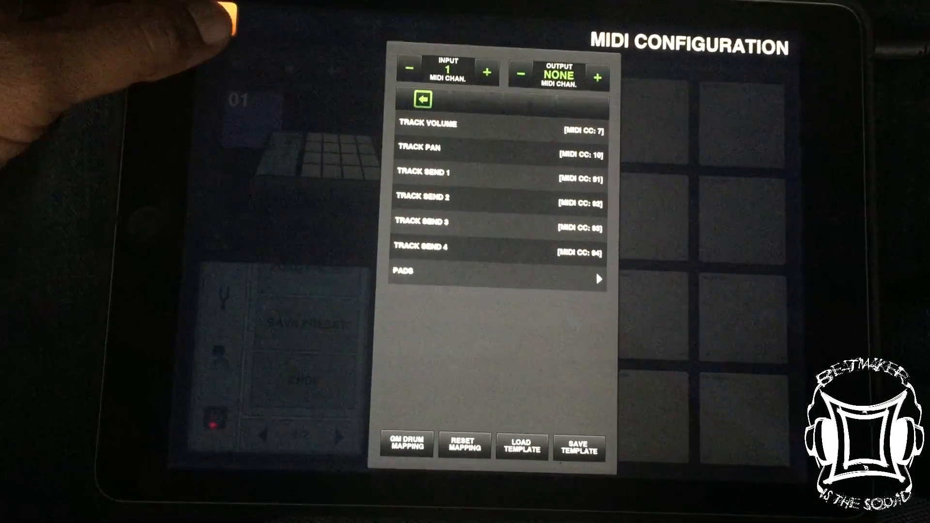
Exit BeatMaker 2's MIDI Configuration, listening on input channel 1
click(422, 99)
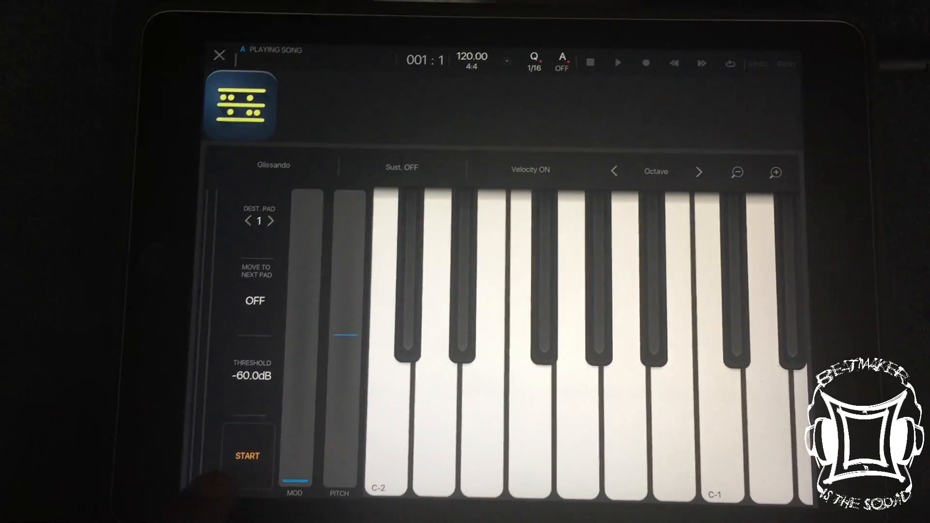
Arm resampling to destination pad 1 and play a note to record BeatMaker 2
click(247, 455)
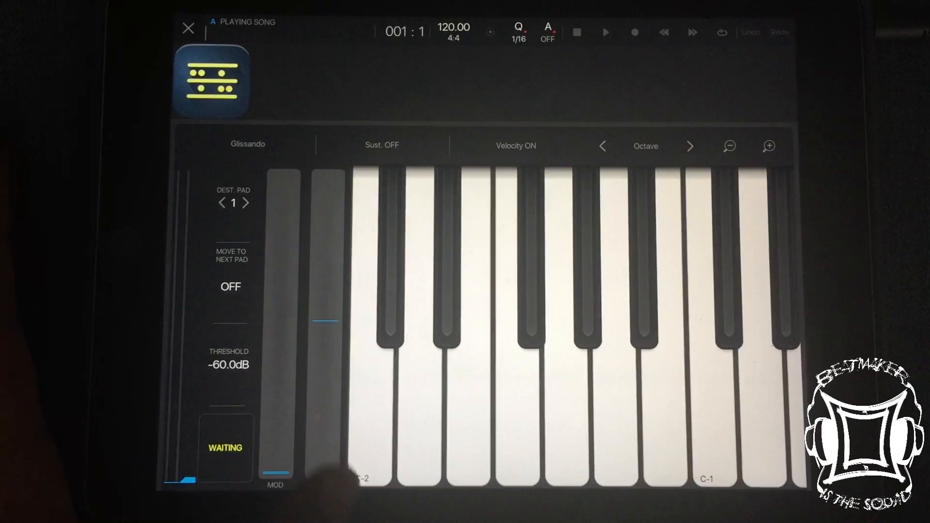
click(634, 33)
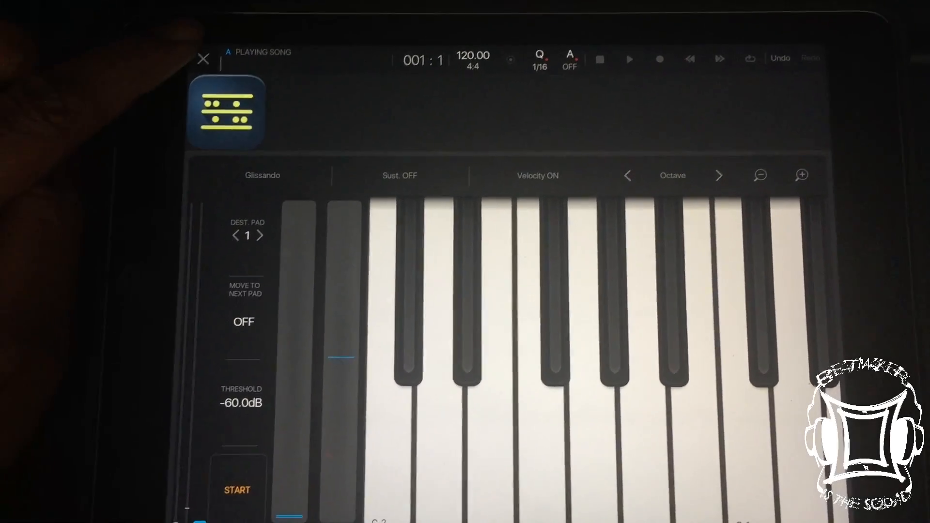
Close the keyboard panel and open pad 1's plugin menu with Unload Plugin
click(227, 113)
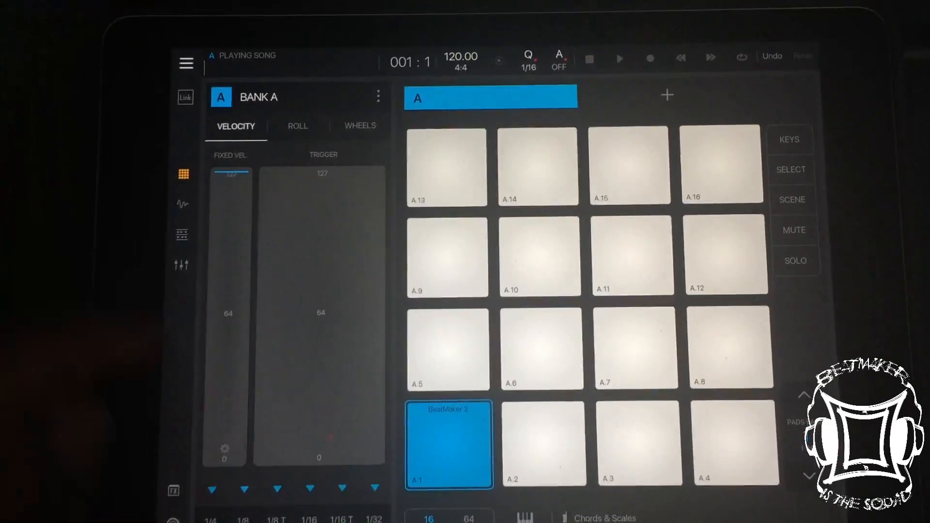
click(789, 139)
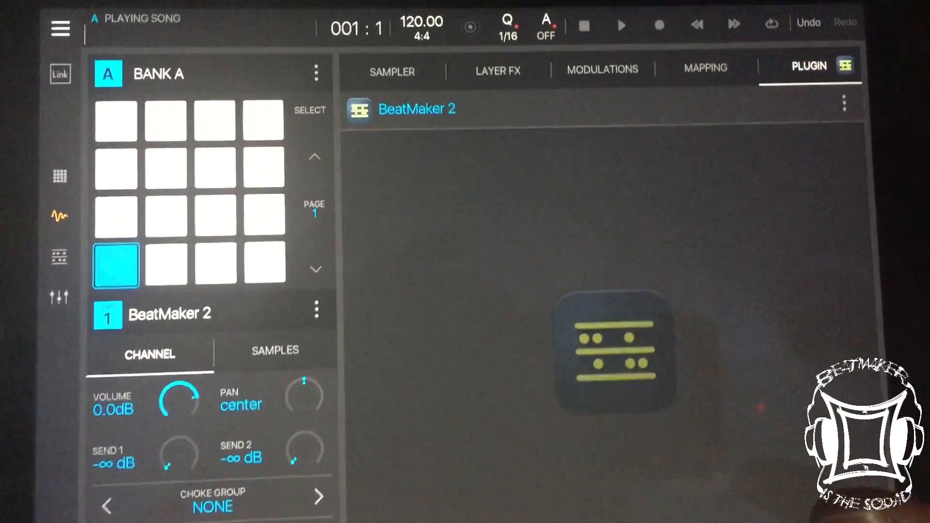
click(843, 104)
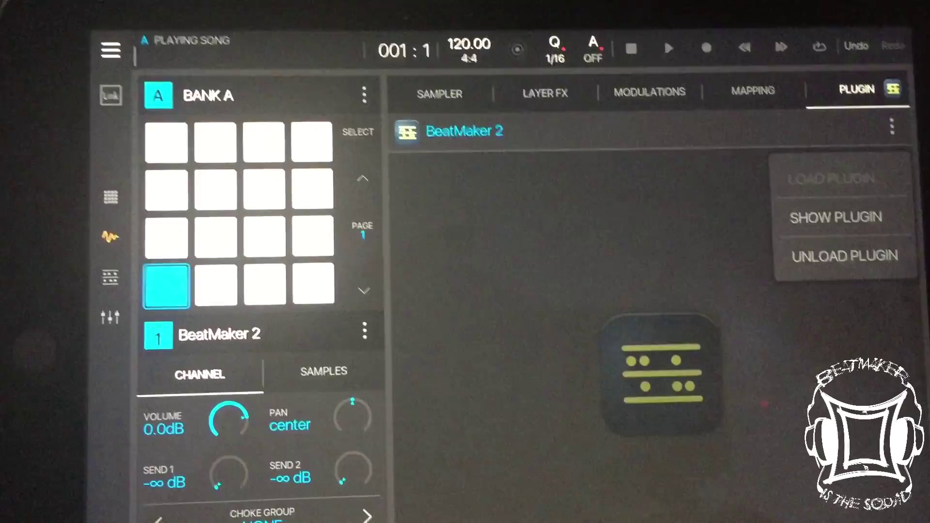